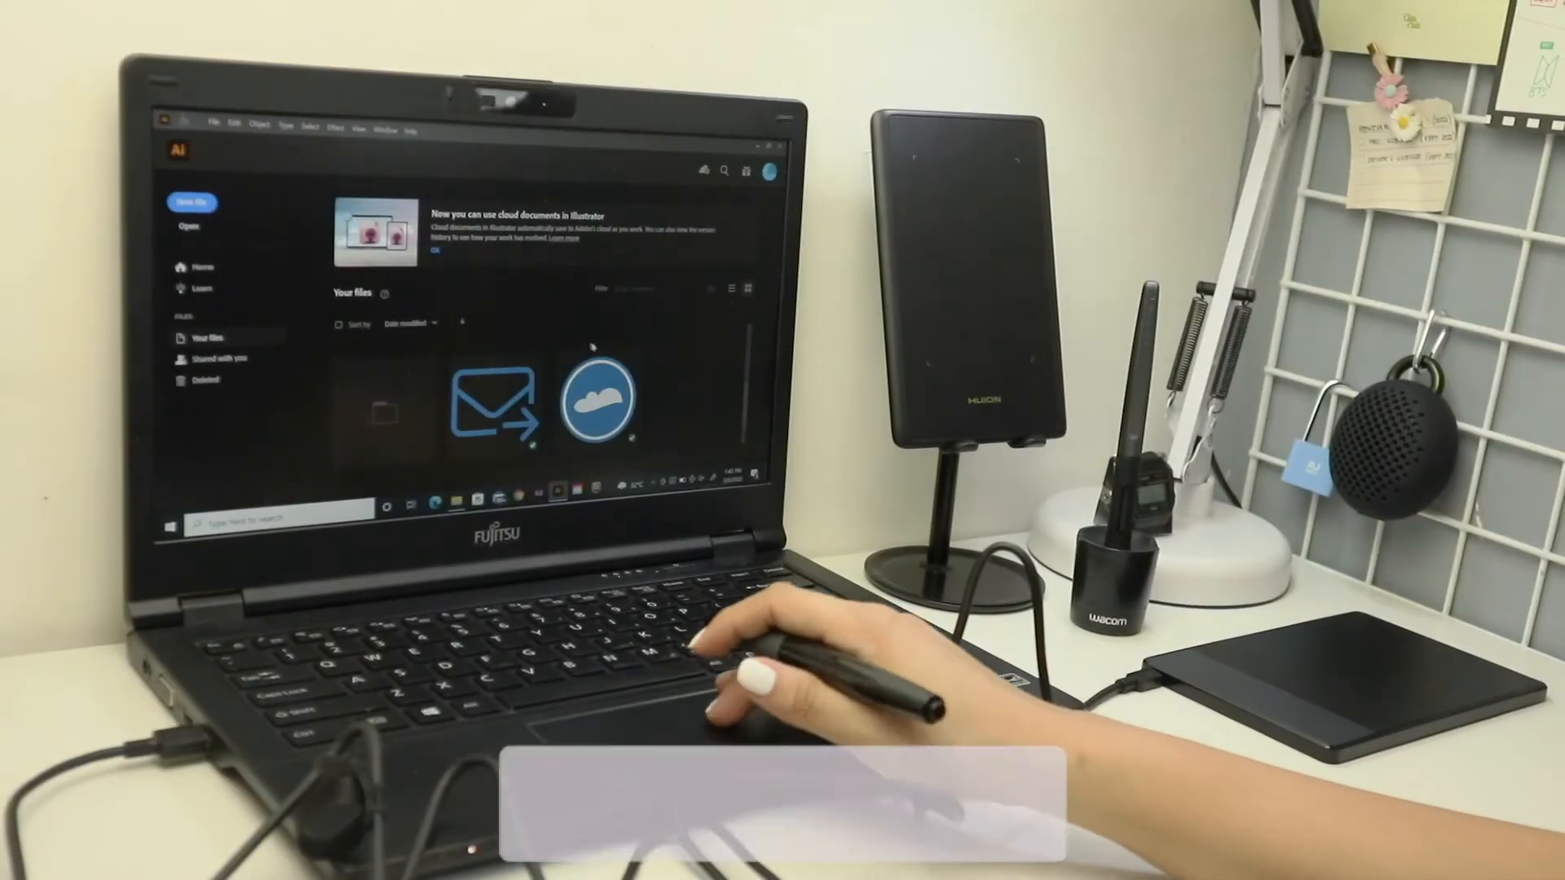
- Create a new blank document from the Illustrator home screen
{"action": "left_click", "coordinate": [191, 203]}
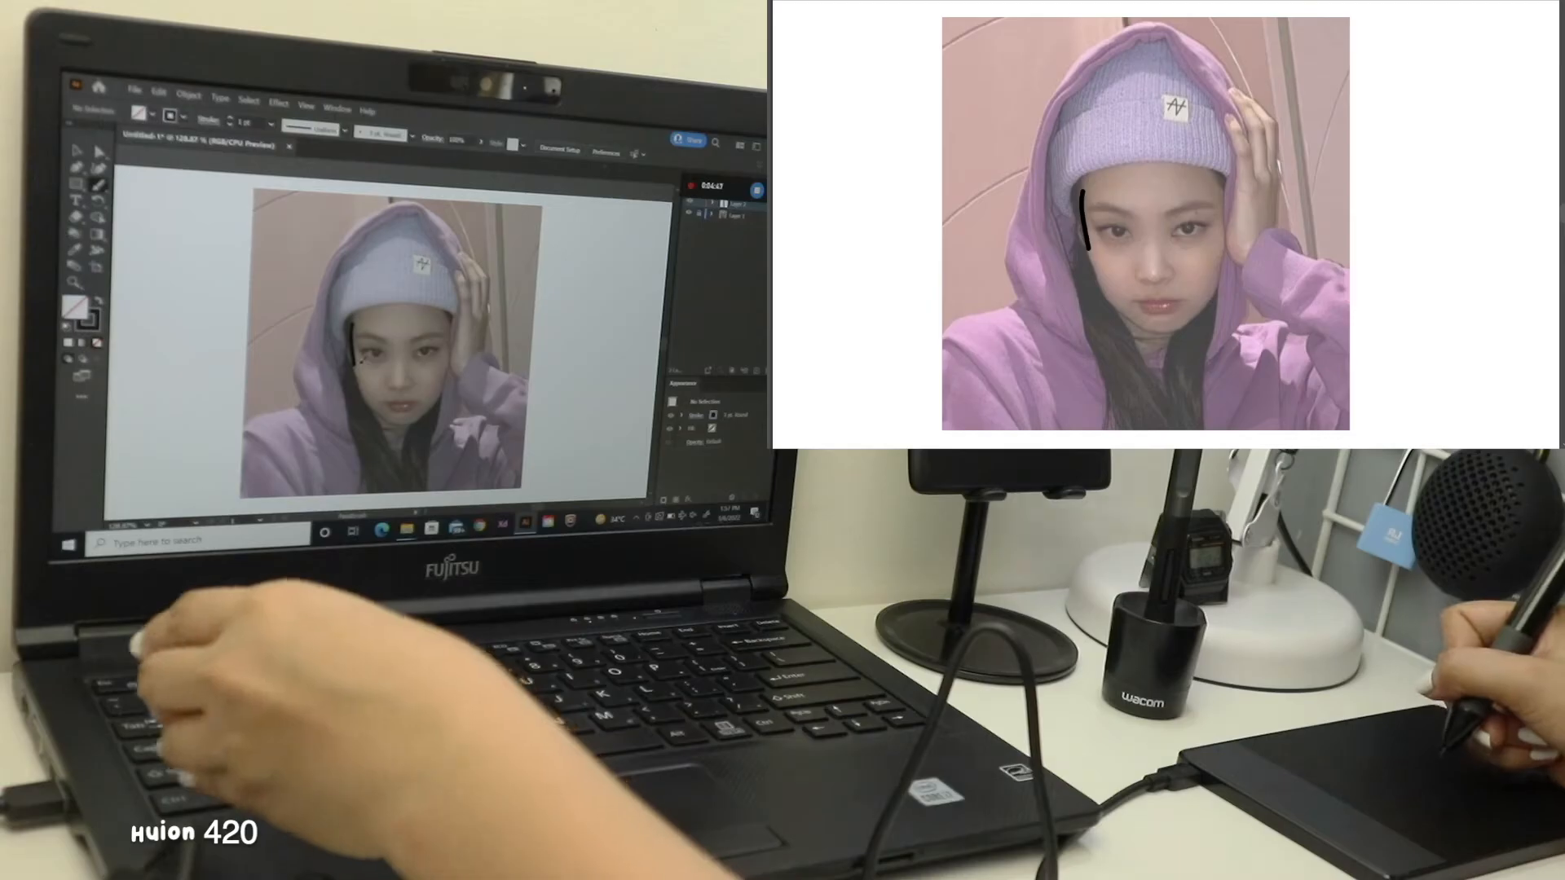
- Place the portrait photo and begin tracing the face outline on a new layer
{"action": "left_click", "coordinate": [271, 121]}
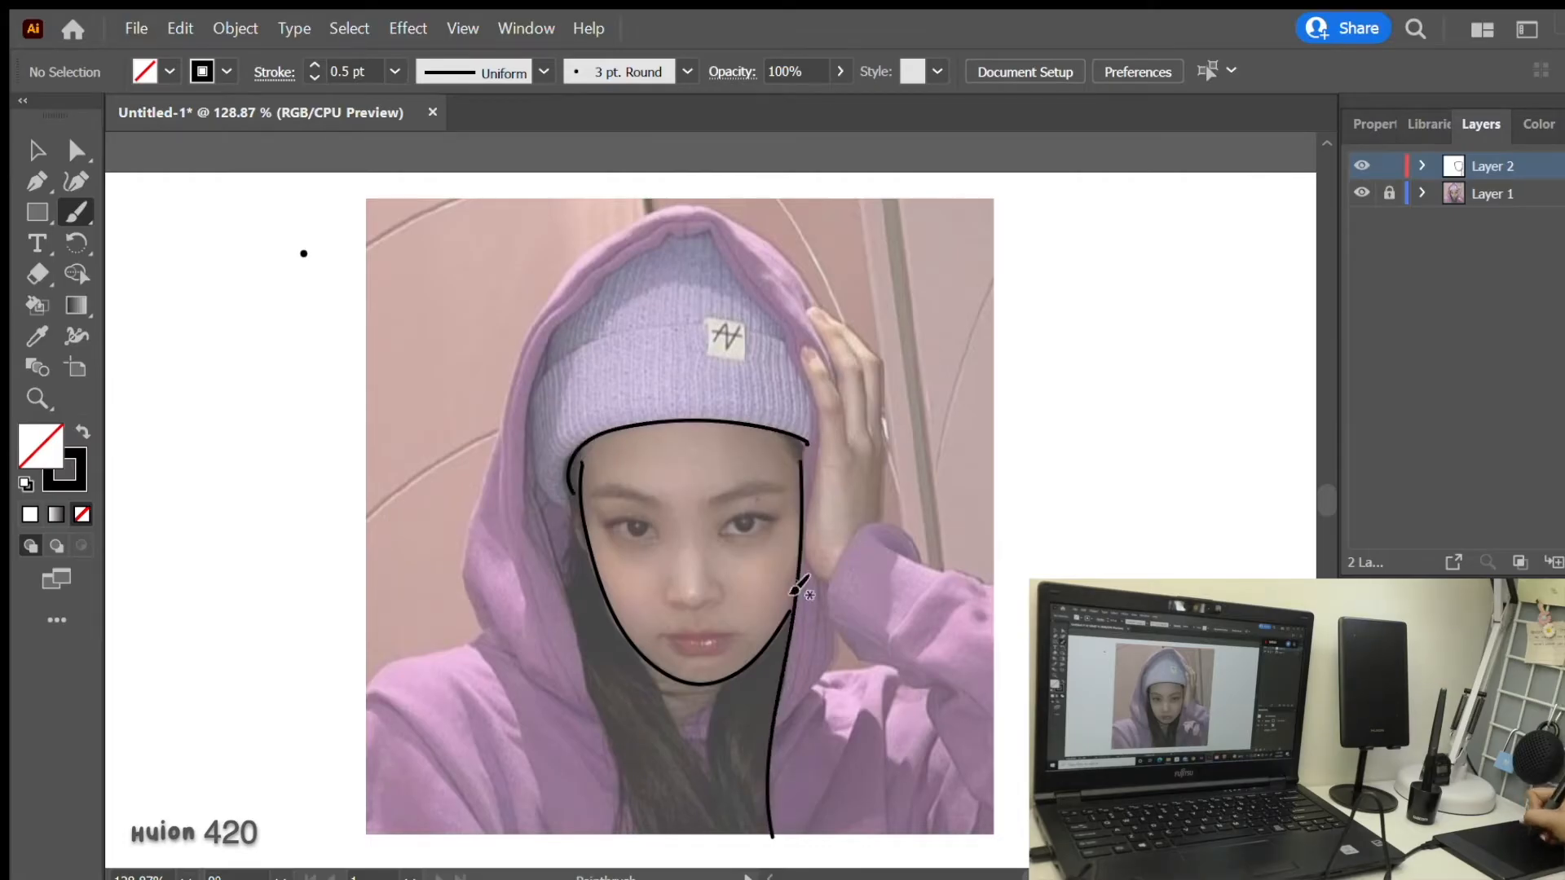
{"action": "mouse_move", "coordinate": [578, 498]}
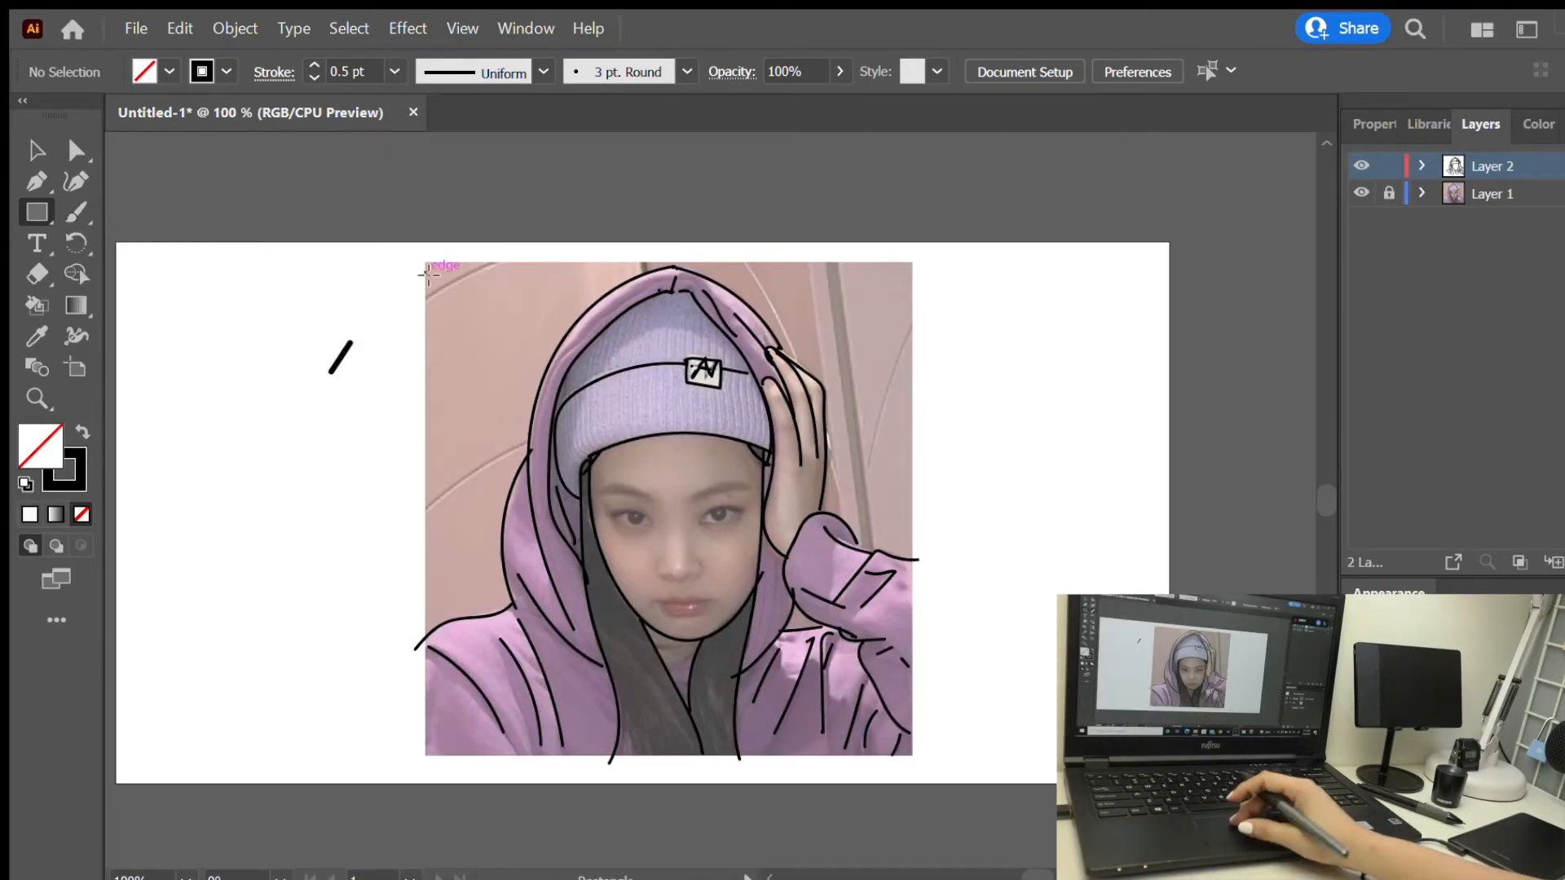
- Add the signature text 'Emmylou030622' over the beanie
{"action": "left_click", "coordinate": [666, 508]}
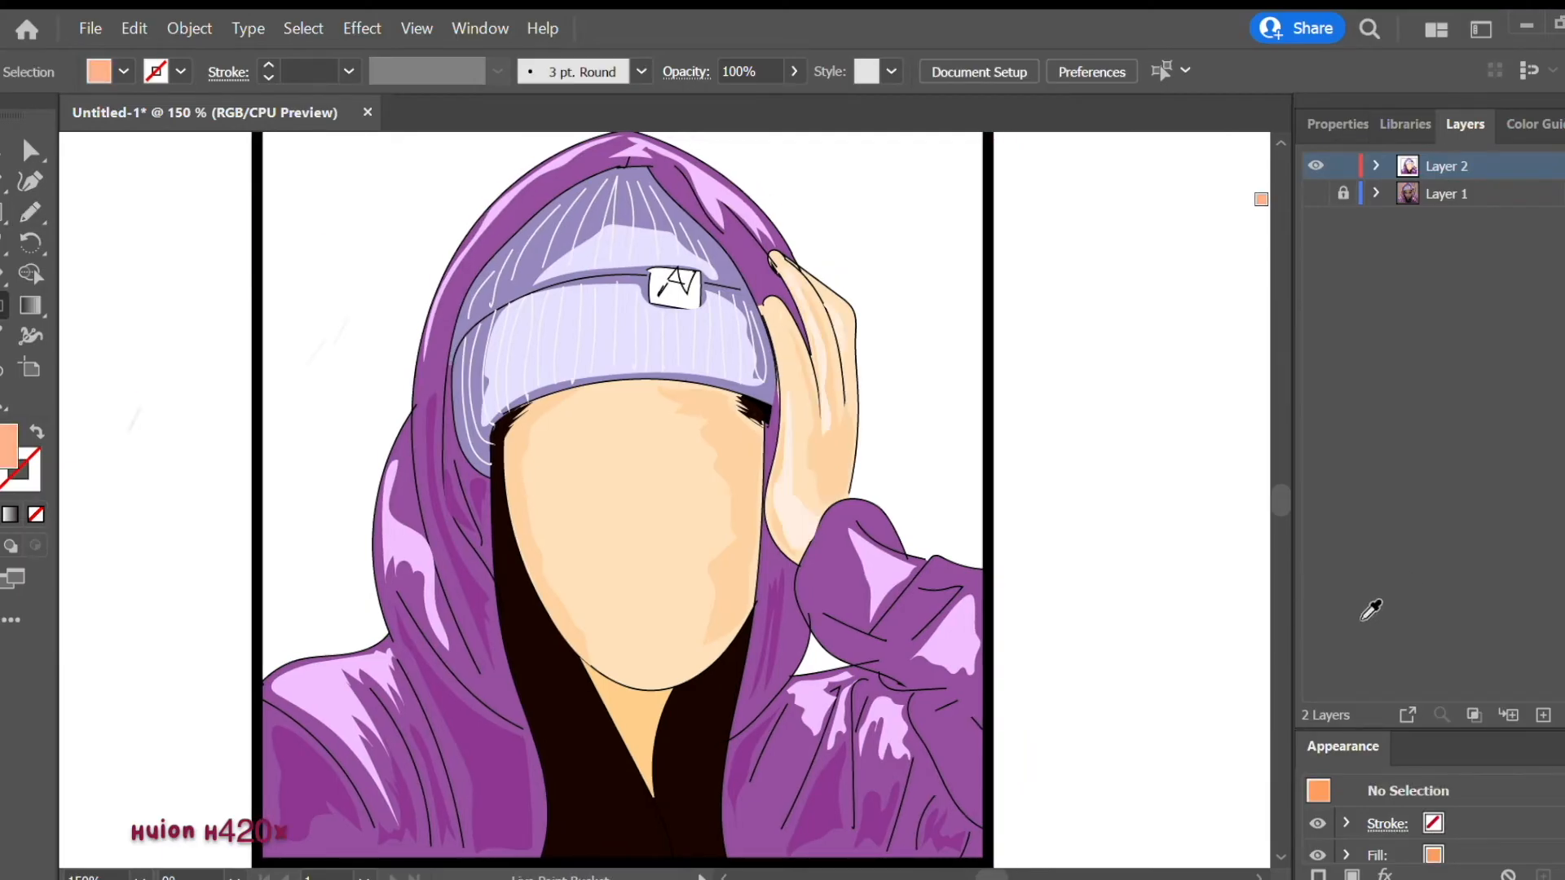
{"action": "type", "text": "Emmylou030622"}
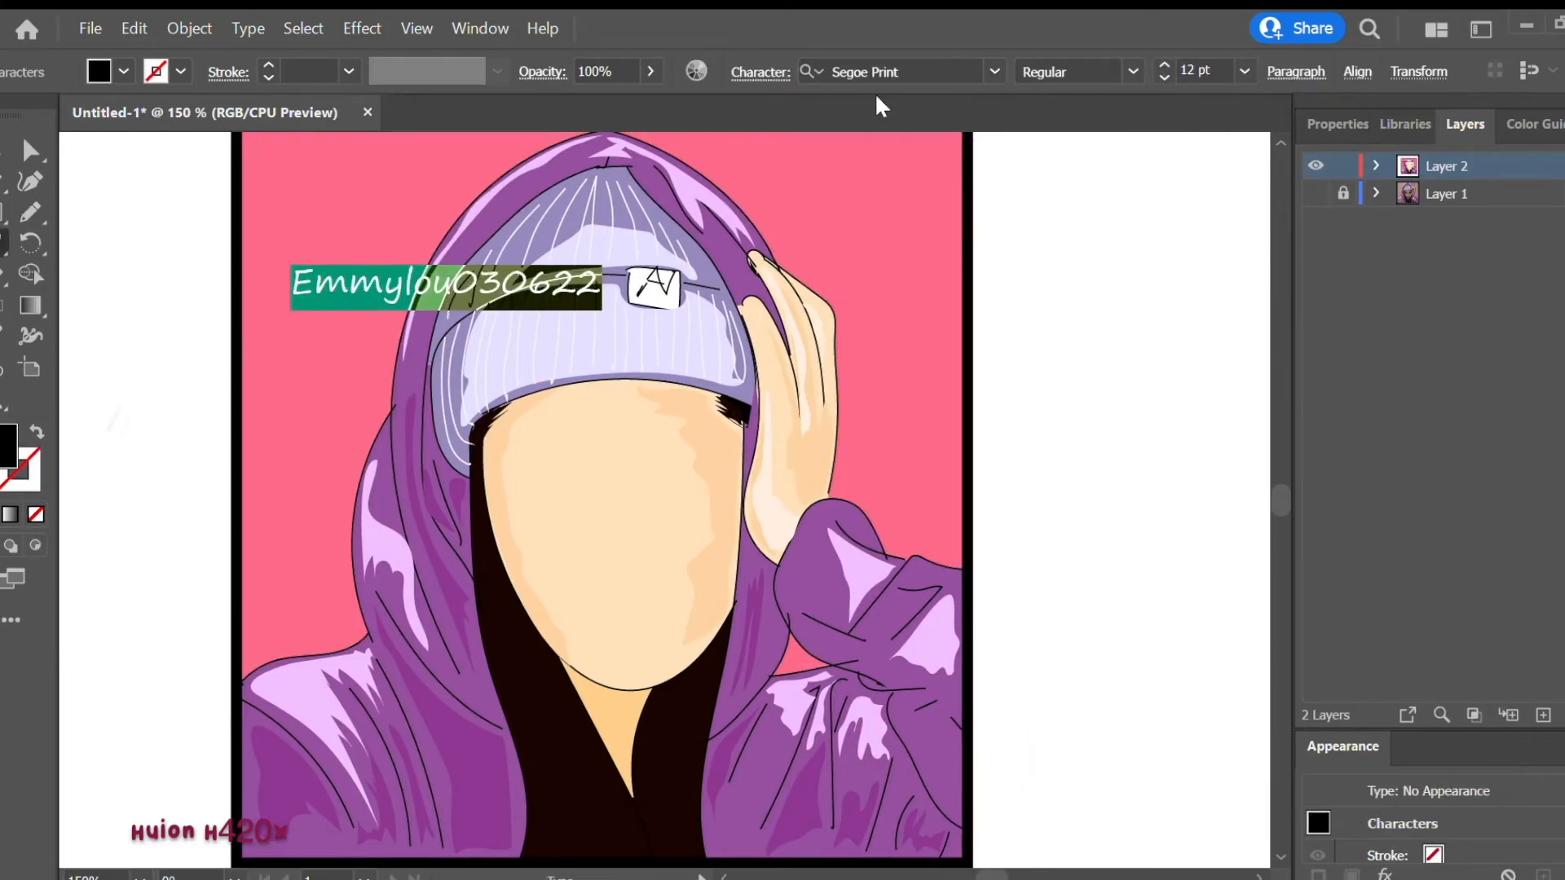